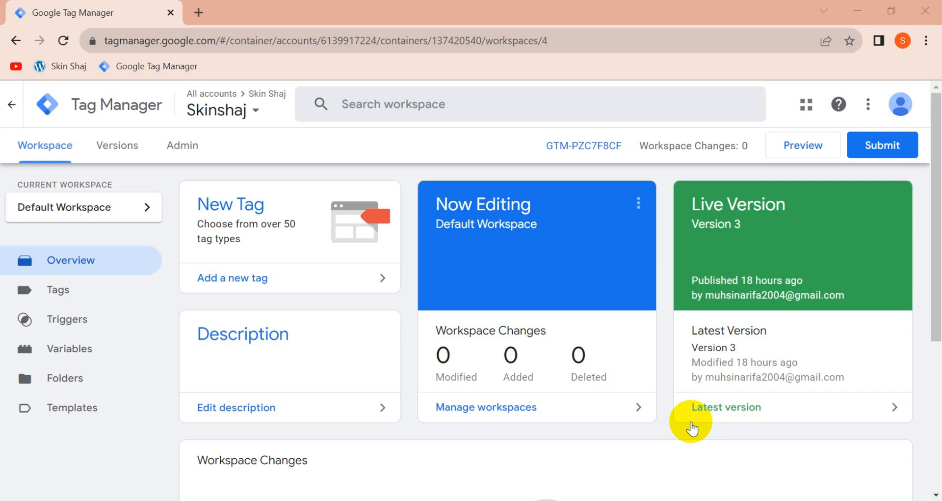
pyautogui.moveTo(207, 131)
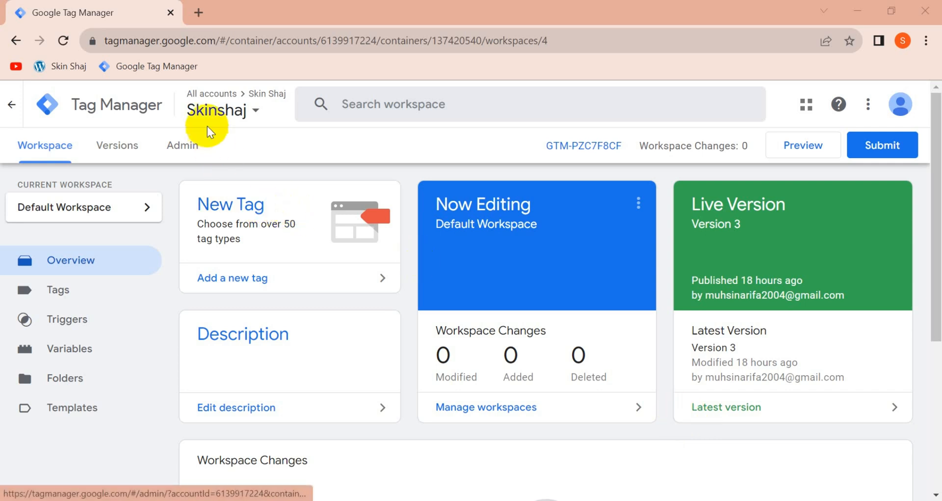
pyautogui.moveTo(328, 143)
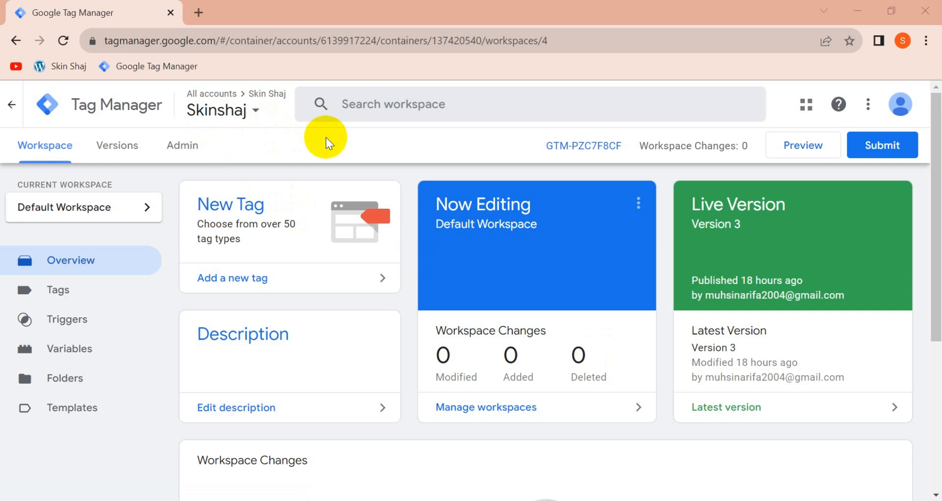
pyautogui.moveTo(803, 145)
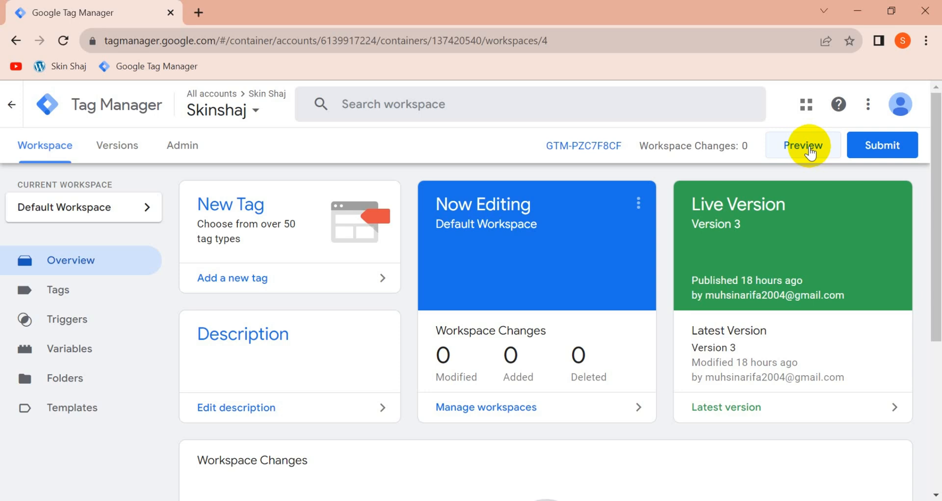
# Start GTM preview and connect Tag Assistant to dev-skinshaj.pantheonsite.io
pyautogui.click(803, 145)
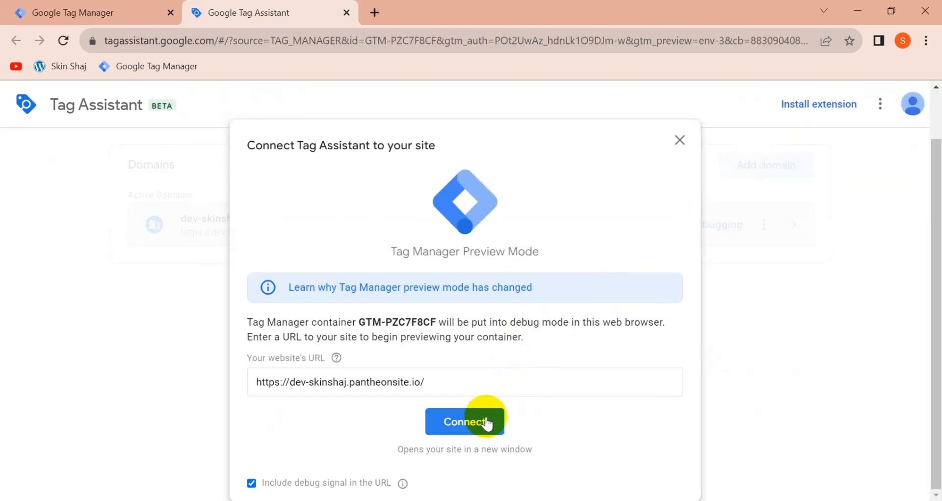
pyautogui.click(464, 421)
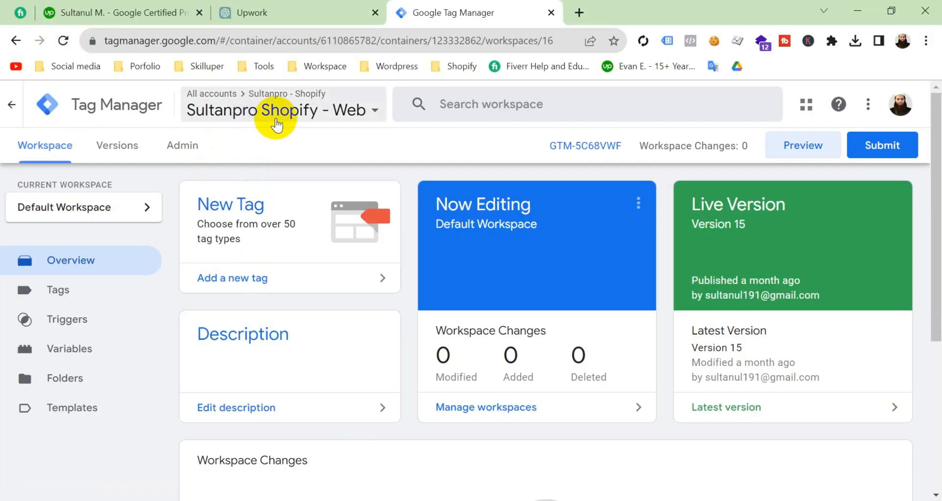
pyautogui.moveTo(802, 145)
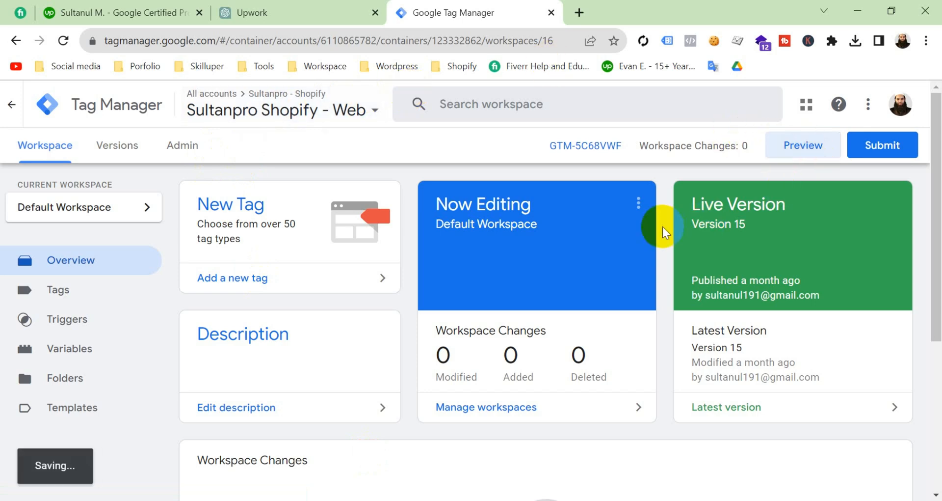
pyautogui.click(802, 145)
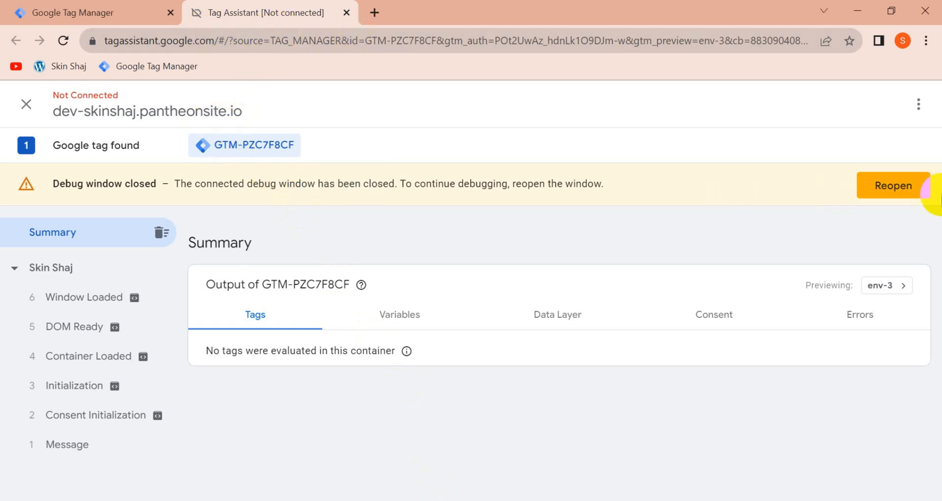
# Reopen the closed Tag Assistant debug window
pyautogui.click(893, 185)
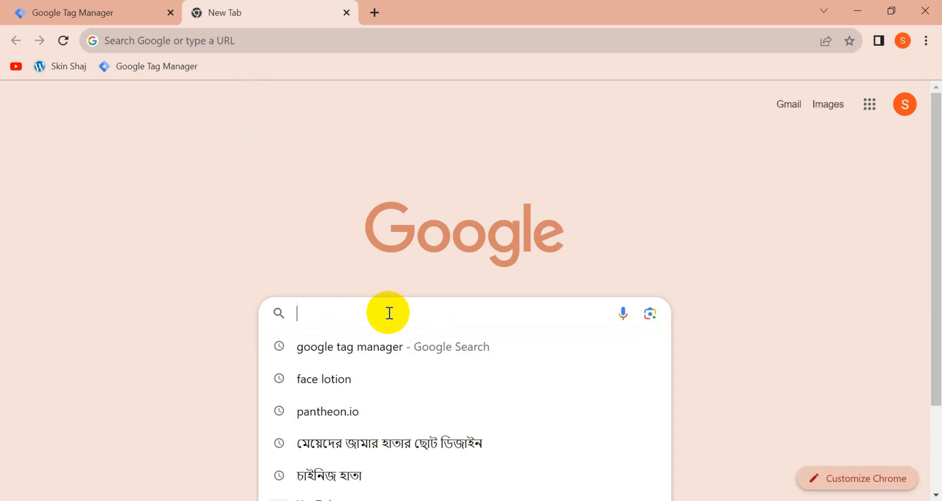
# Search Google for 'tag manager extension' and go to the Tag Assistant Legacy store listing
pyautogui.write('tag mana')
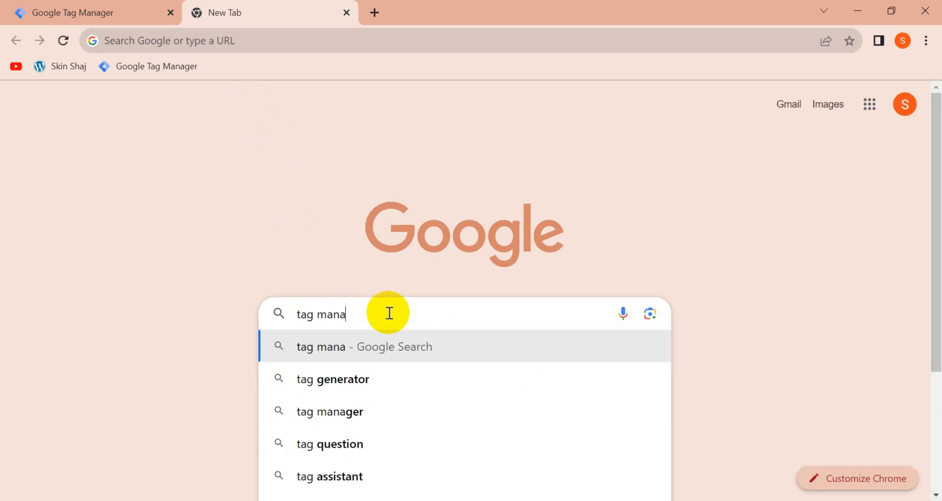
pyautogui.write('ger')
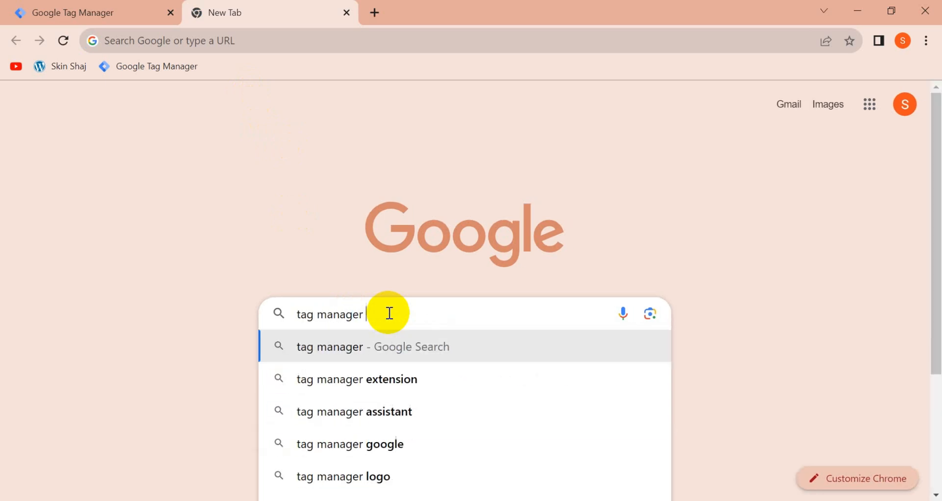
pyautogui.click(357, 379)
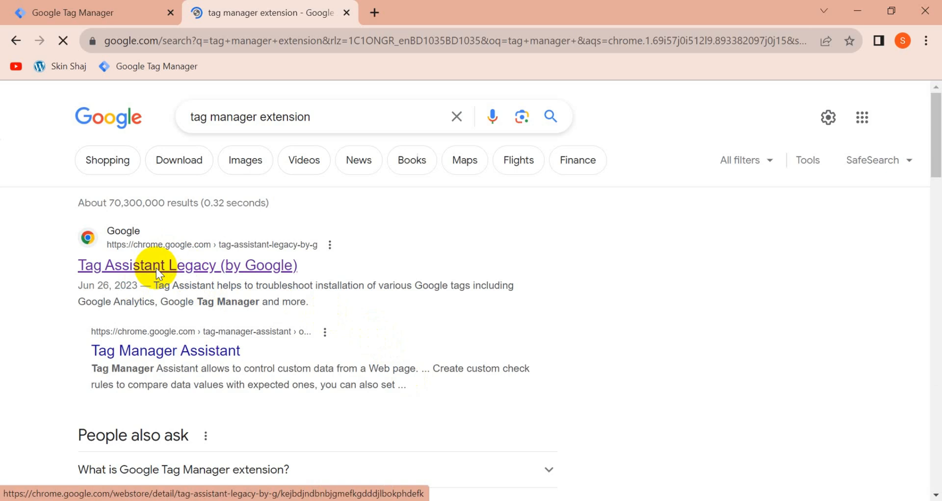
pyautogui.click(187, 265)
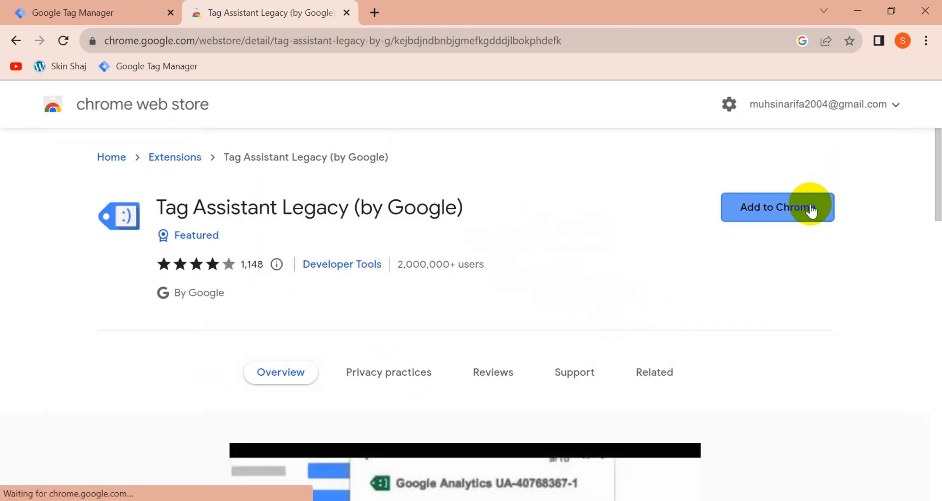
# Add the Tag Assistant Legacy extension to Chrome and dismiss the notice
pyautogui.click(778, 208)
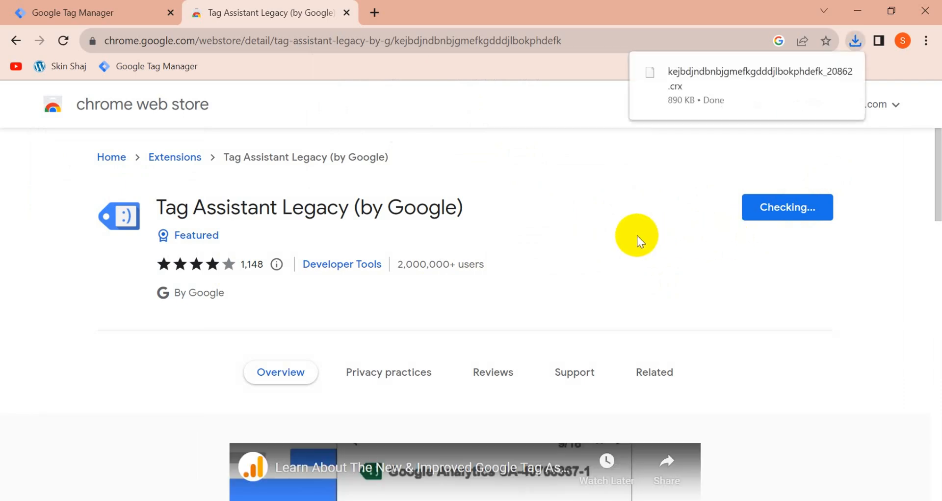
pyautogui.click(787, 207)
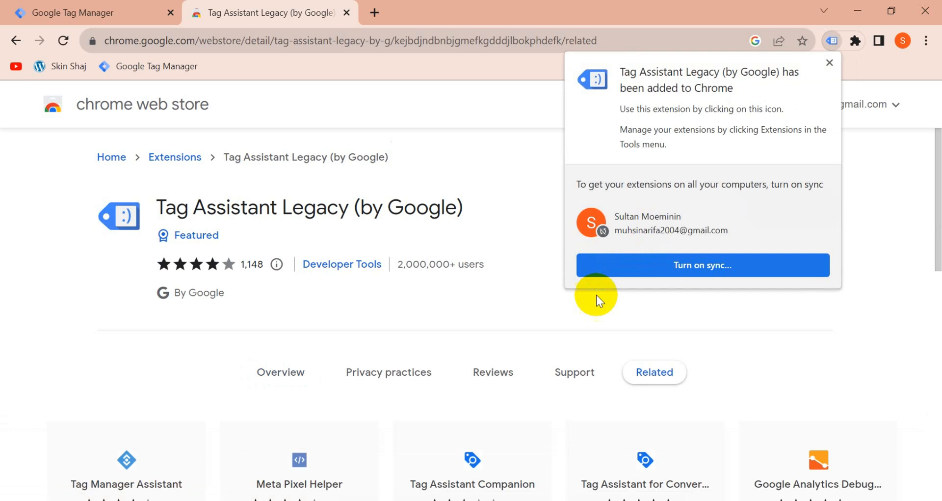
pyautogui.click(831, 63)
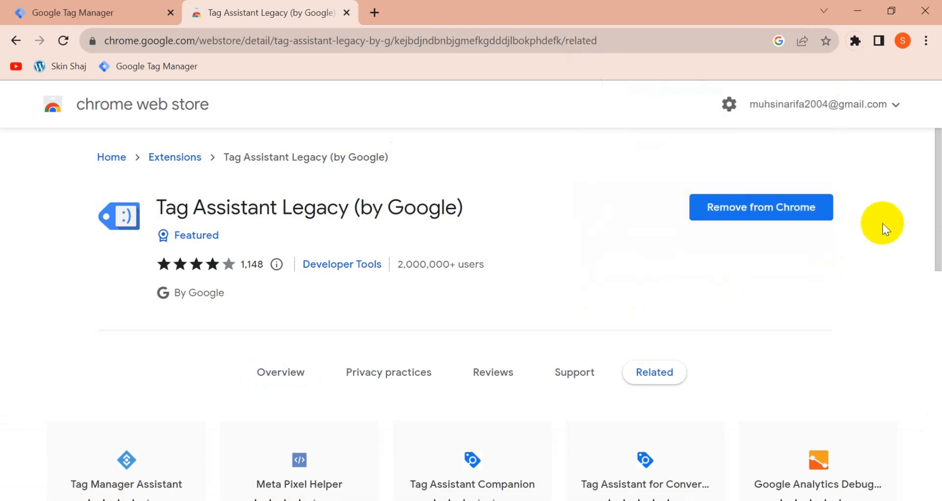
# Pin Tag Assistant Legacy in the Extensions menu and return to the GTM tab
pyautogui.click(855, 41)
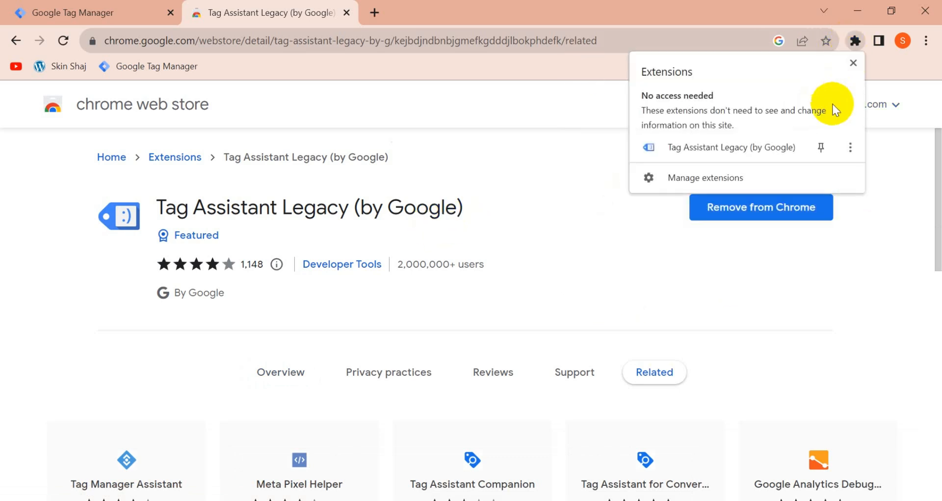
pyautogui.click(821, 147)
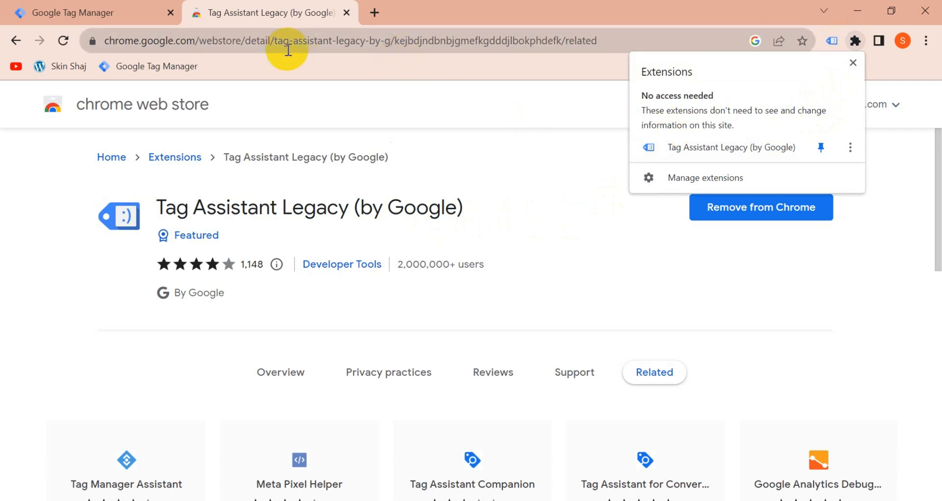
pyautogui.click(72, 12)
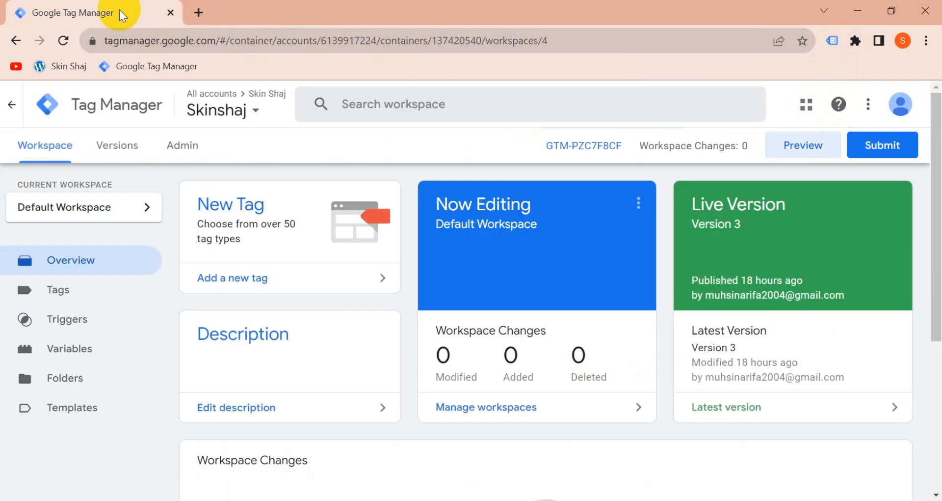
pyautogui.moveTo(747, 170)
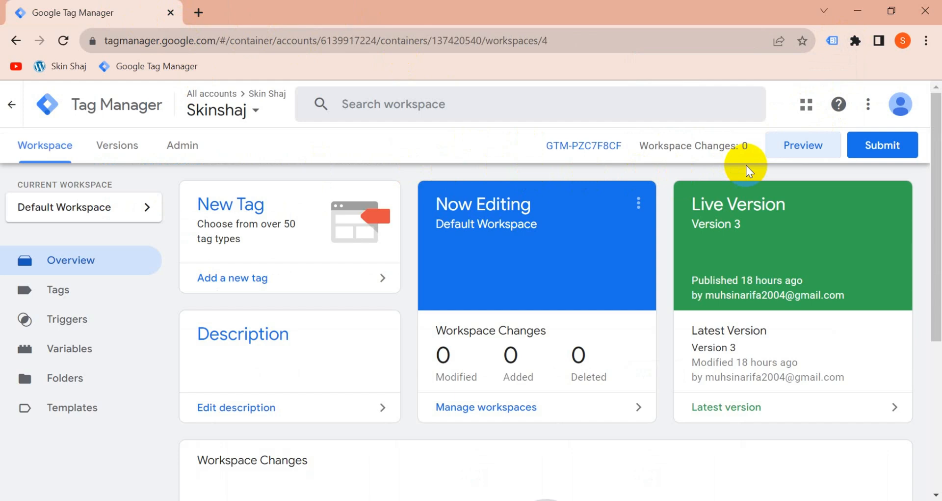
# Launch preview mode for the Skinshaj container so Tag Assistant opens the site
pyautogui.click(803, 146)
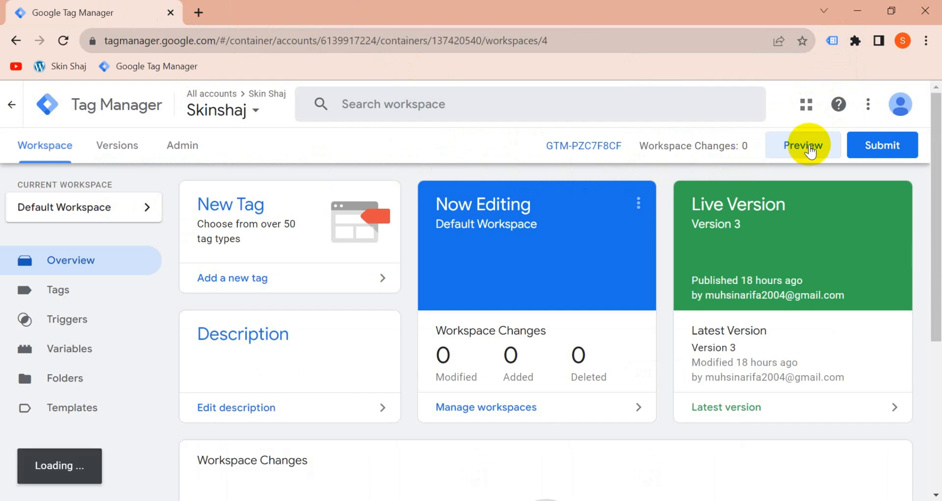
pyautogui.click(802, 146)
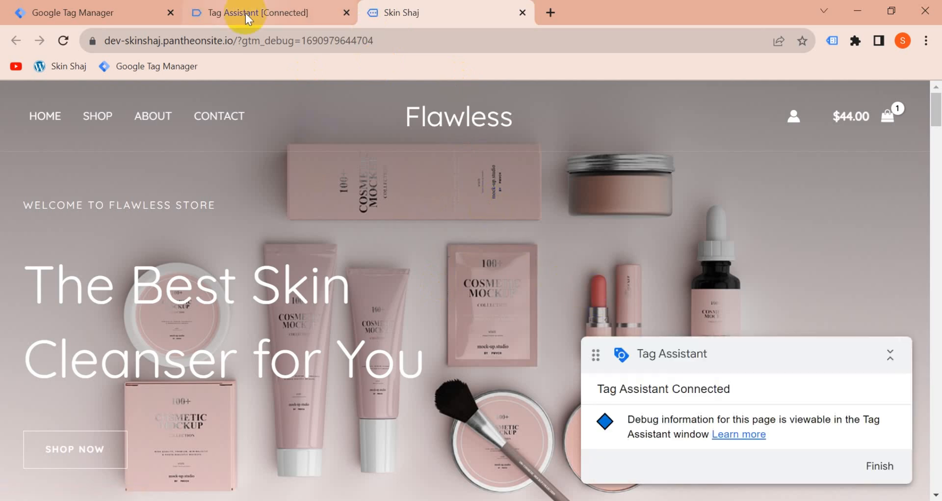
pyautogui.moveTo(303, 250)
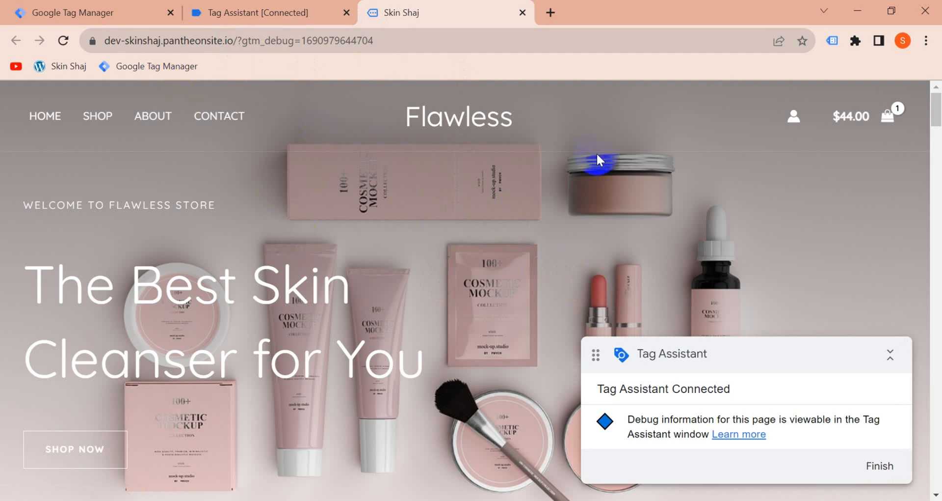
pyautogui.moveTo(267, 76)
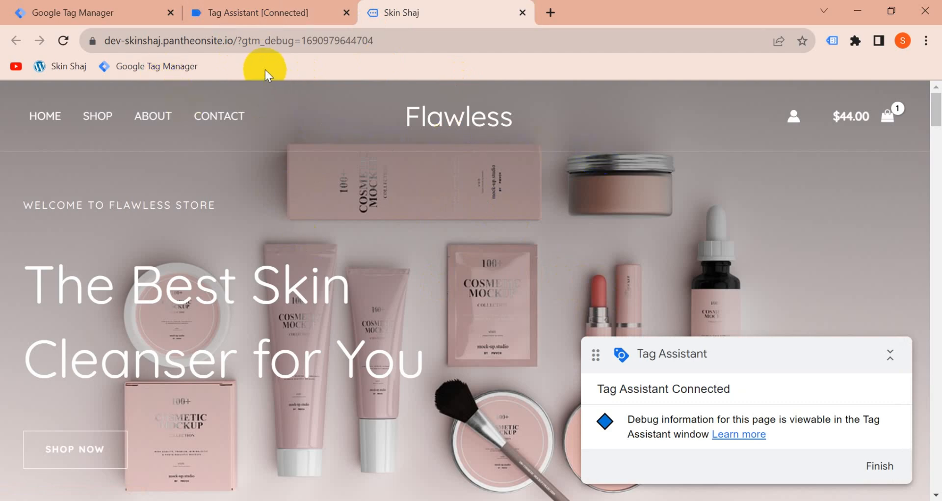
pyautogui.moveTo(94, 21)
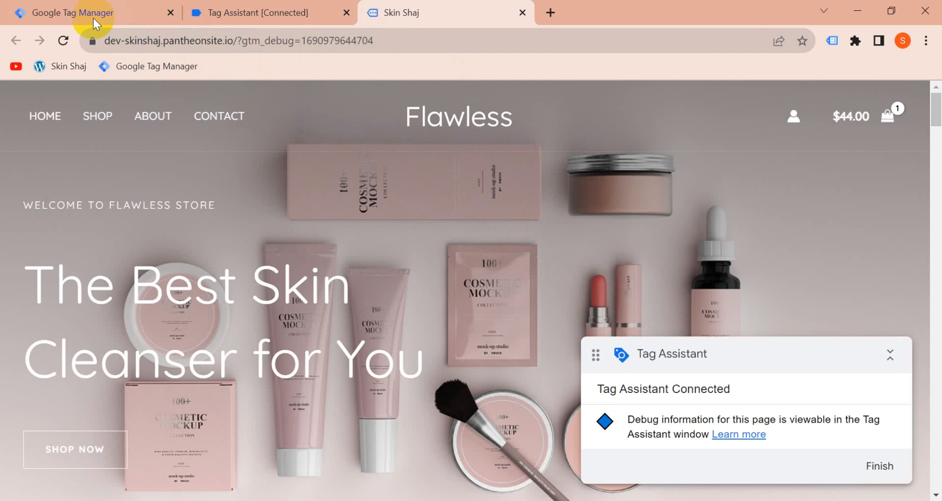
# Return to the Skinshaj container overview in Google Tag Manager
pyautogui.click(72, 12)
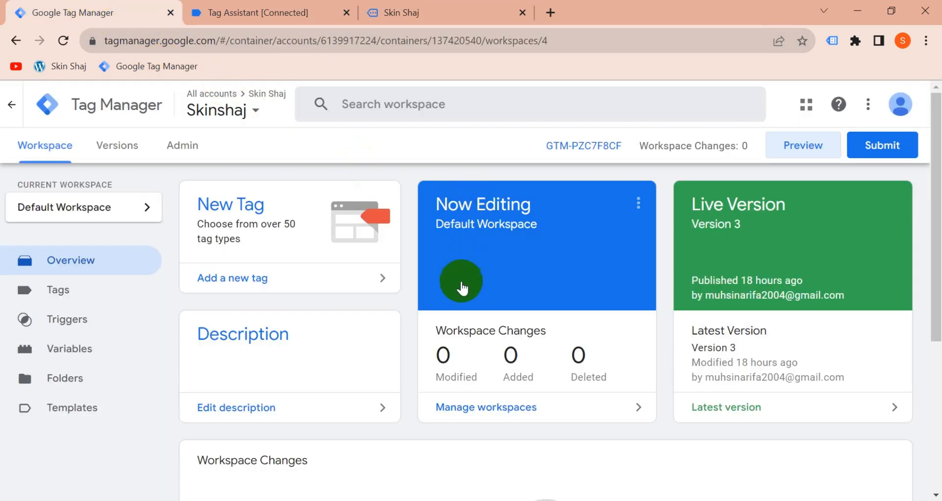
pyautogui.moveTo(410, 278)
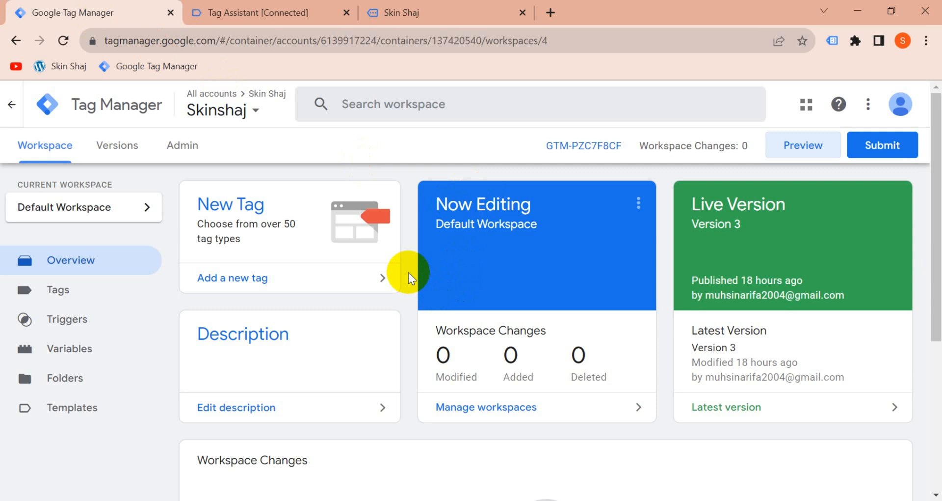
pyautogui.moveTo(592, 452)
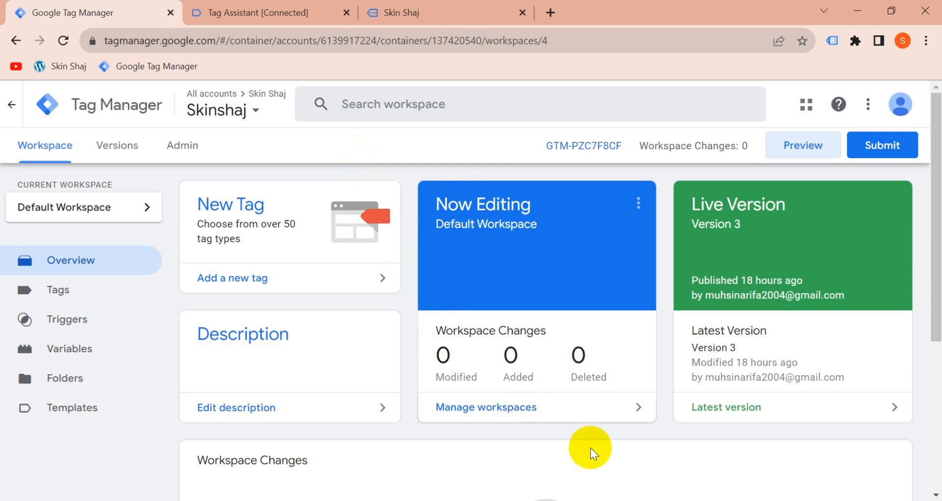